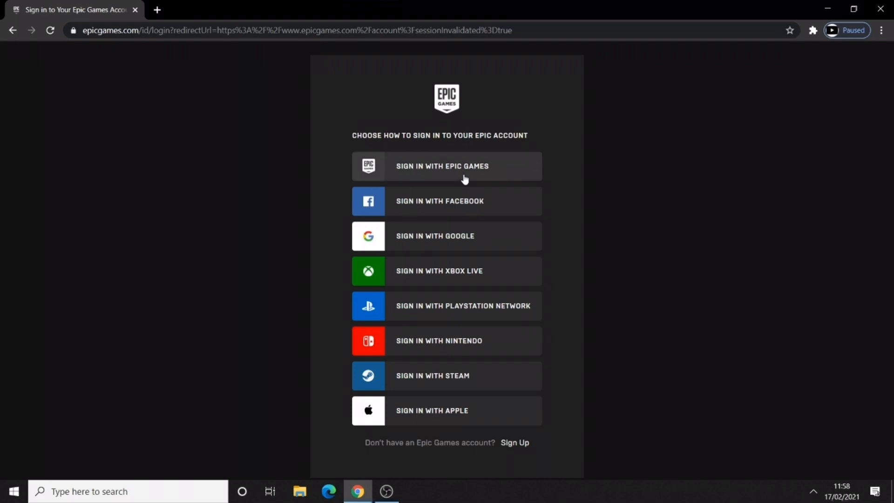
Step: Sign in with an Epic Games account to reach the Change Your Password page
left_click(446, 166)
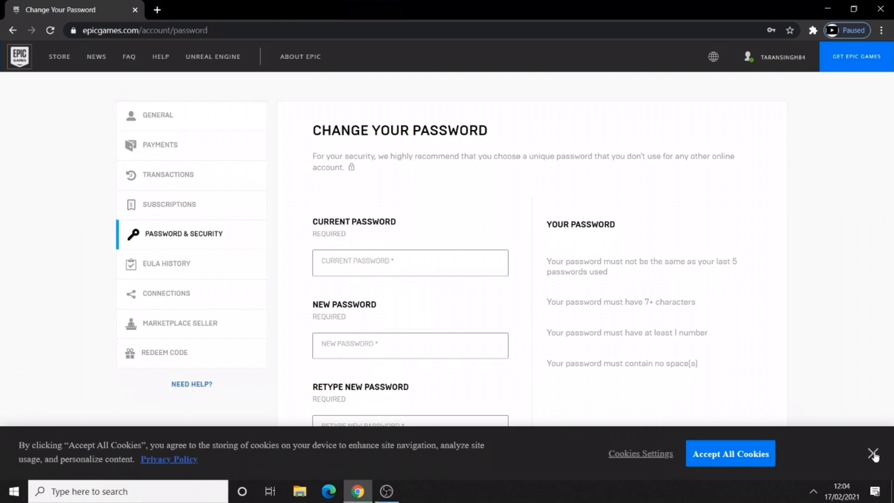
Step: Dismiss the cookie banner and scroll to the Two-Factor Authentication options (SMS on as primary)
left_click(874, 455)
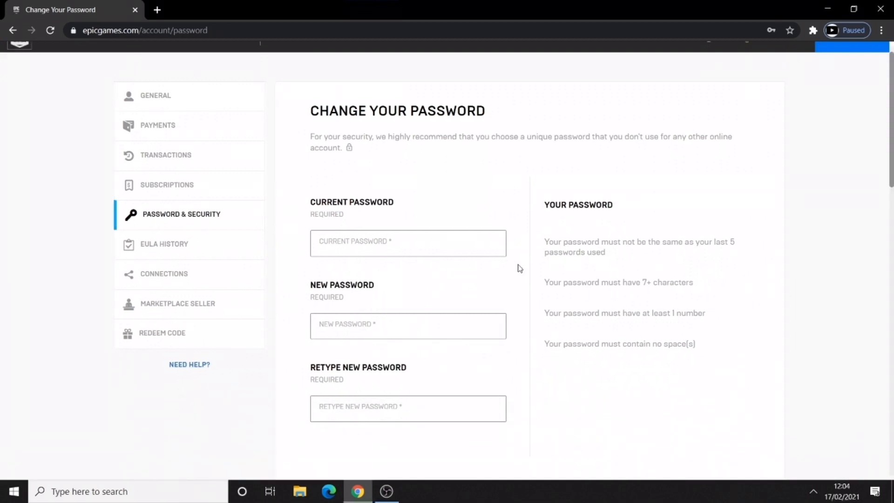
scroll("down", 3)
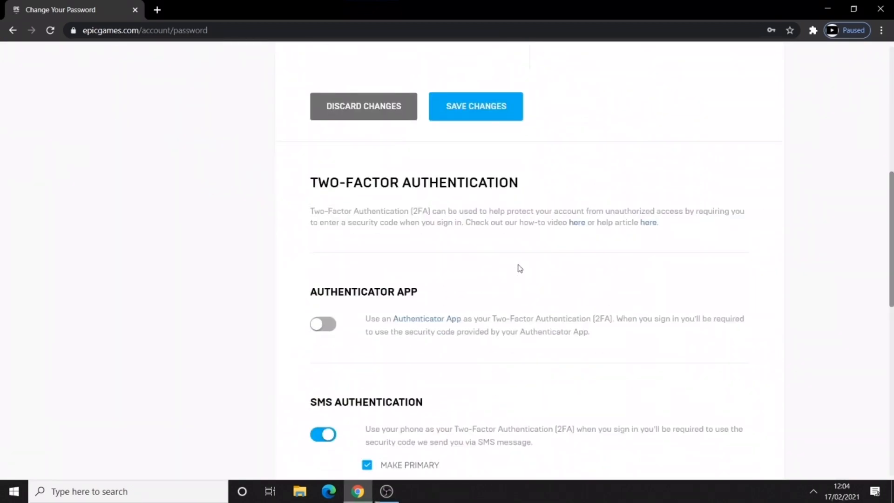
scroll("down", 3)
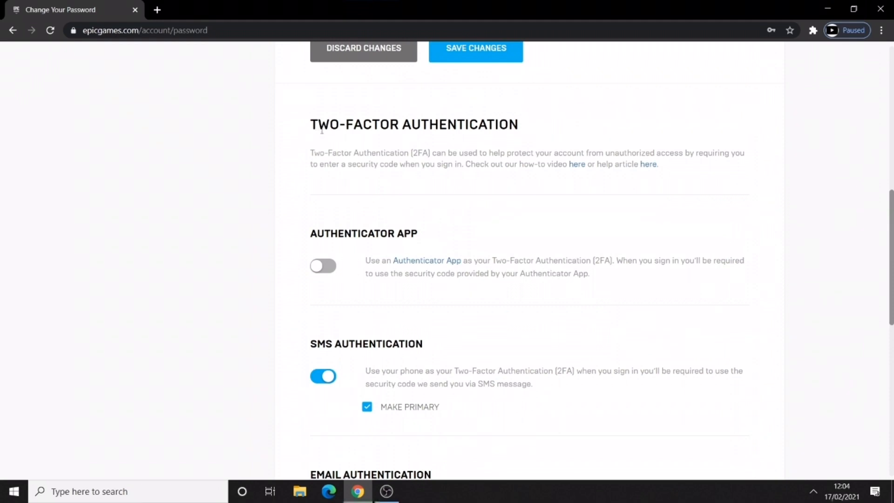
left_click_drag(310, 124, 658, 165)
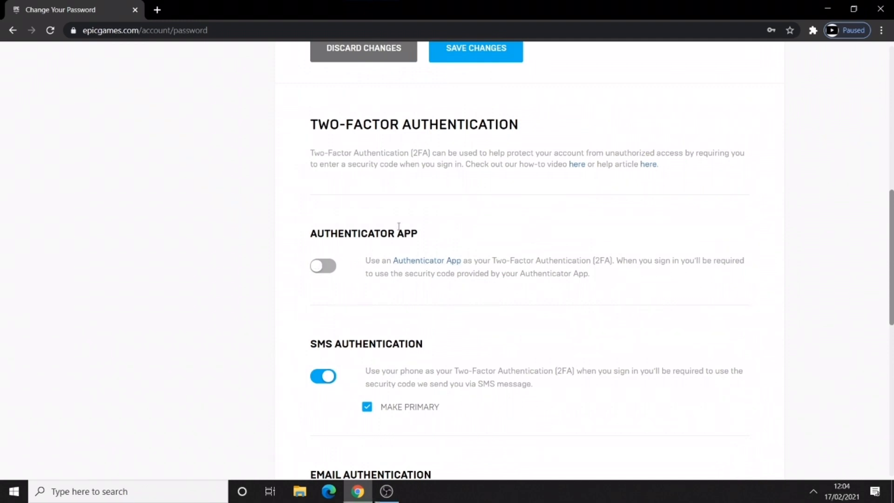
scroll("down", 3)
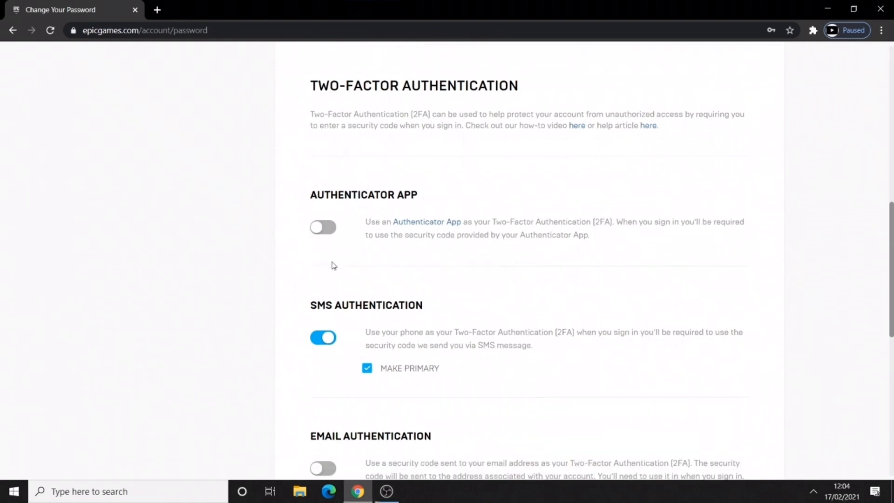
scroll("down", 3)
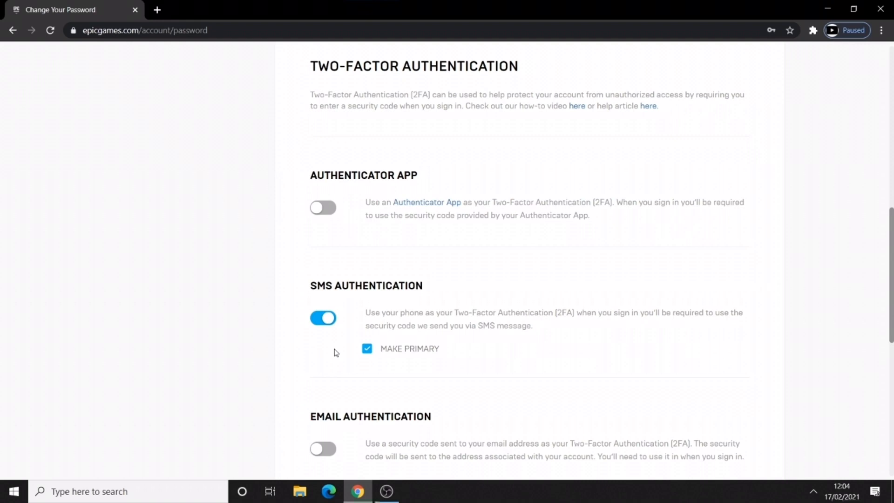
scroll("down", 3)
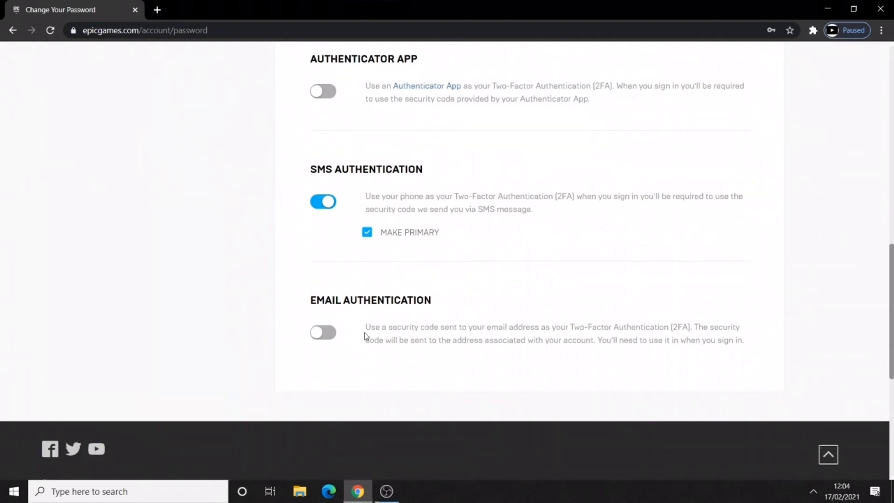
mouse_move(327, 354)
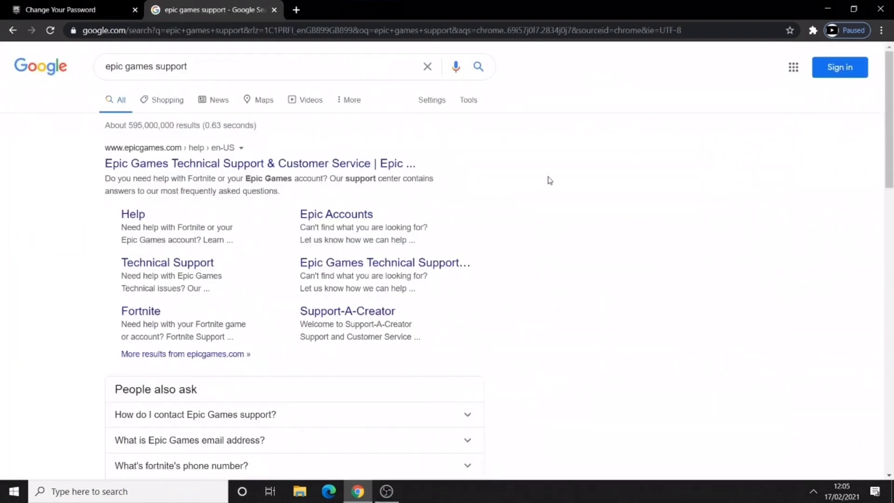
mouse_move(331, 167)
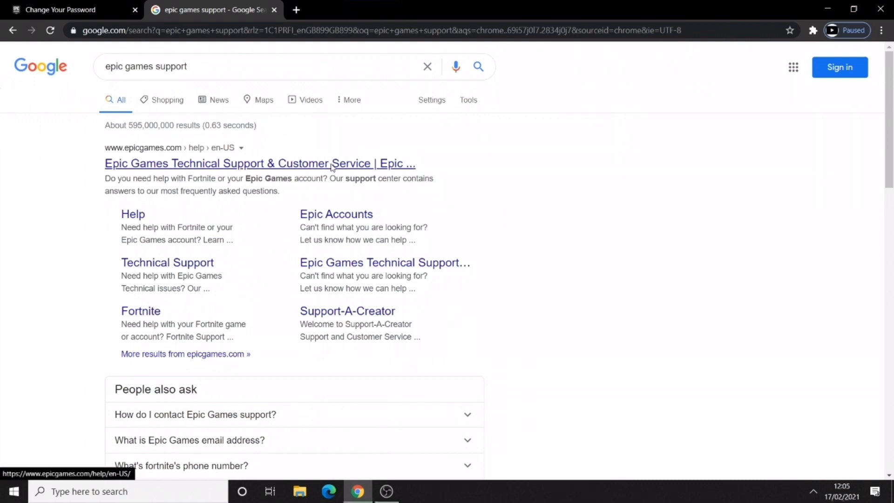
Step: Open the 'Epic Games Technical Support & Customer Service' search result
left_click(259, 163)
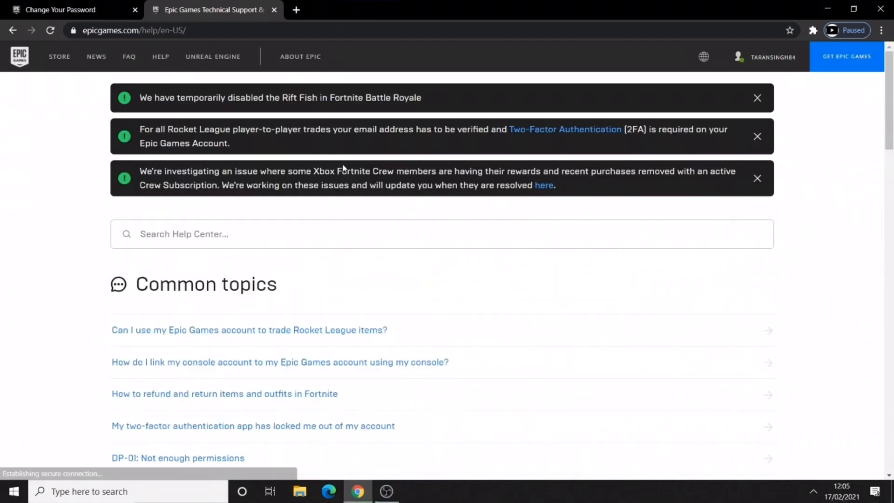
Step: Open the Accounts help topics, then reach the Contact Us support request form
scroll("down", 3)
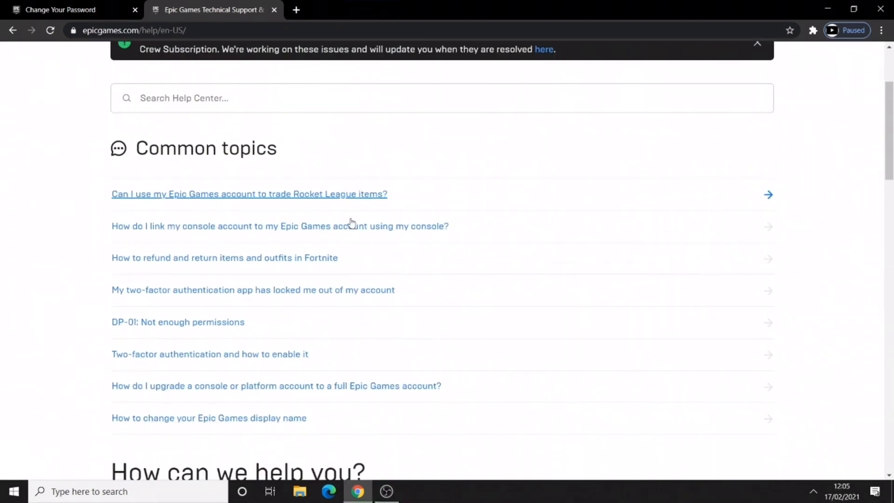
scroll("down", 3)
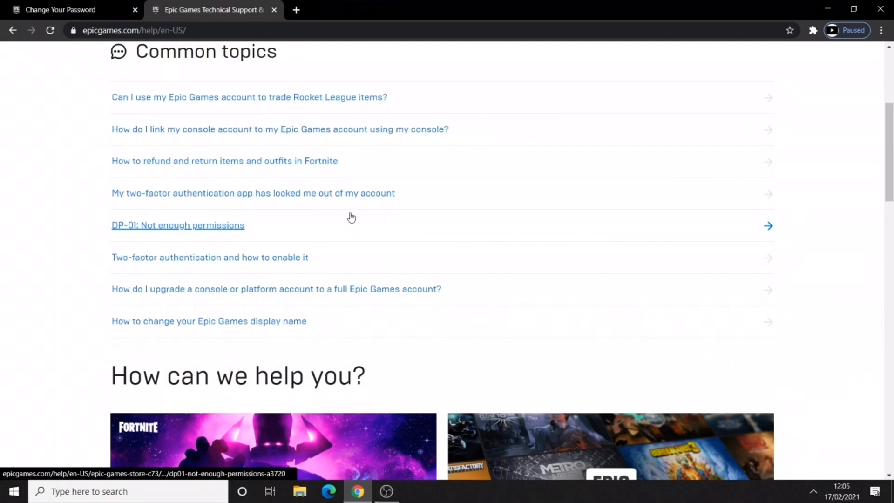
scroll("down", 3)
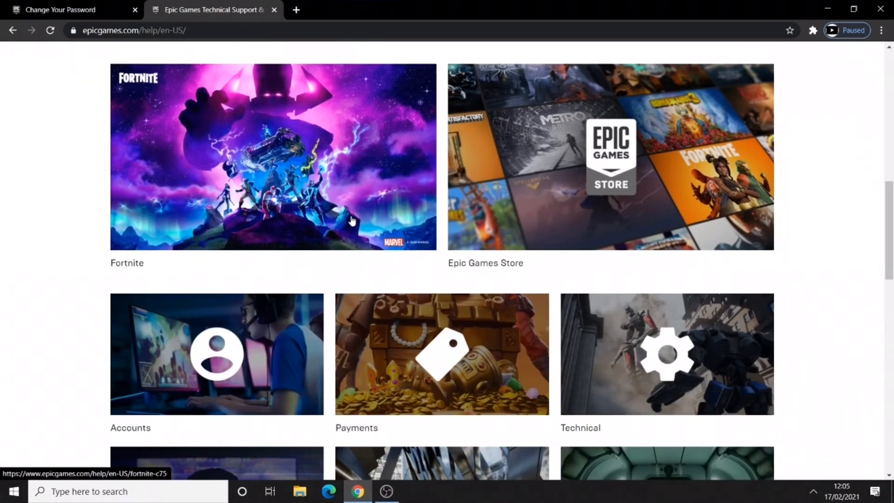
scroll("down", 3)
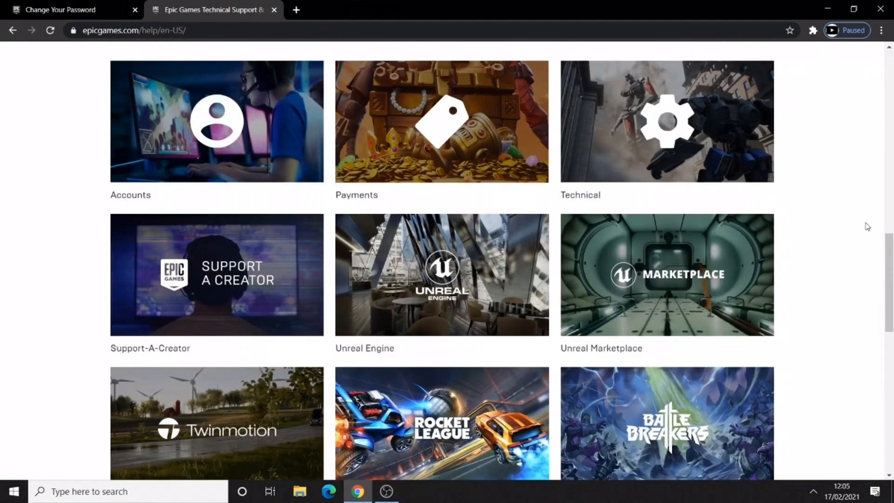
scroll("down", 3)
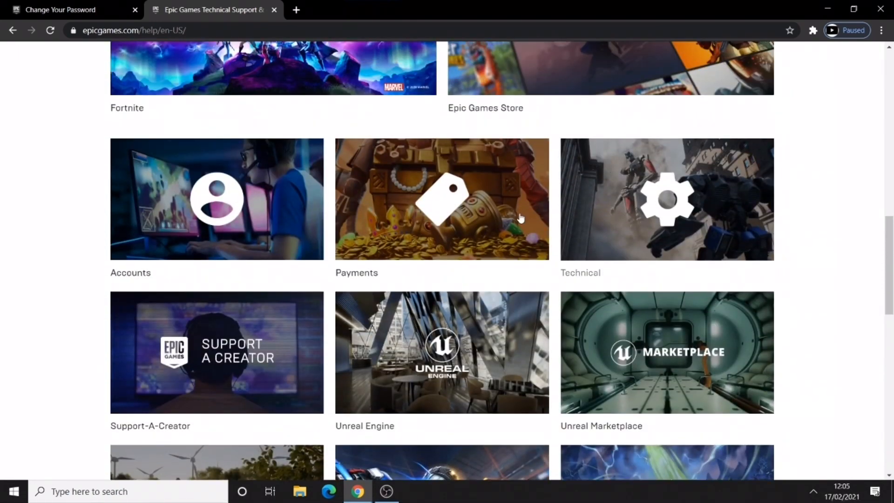
left_click(216, 199)
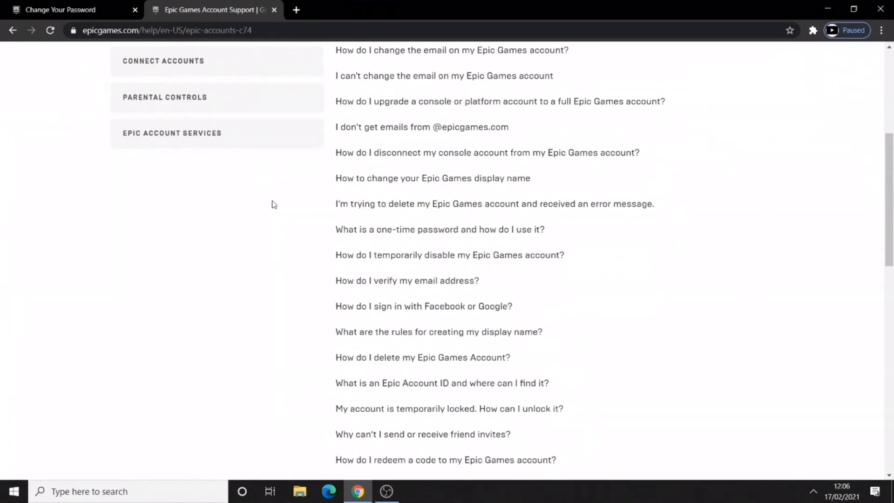
scroll("down", 3)
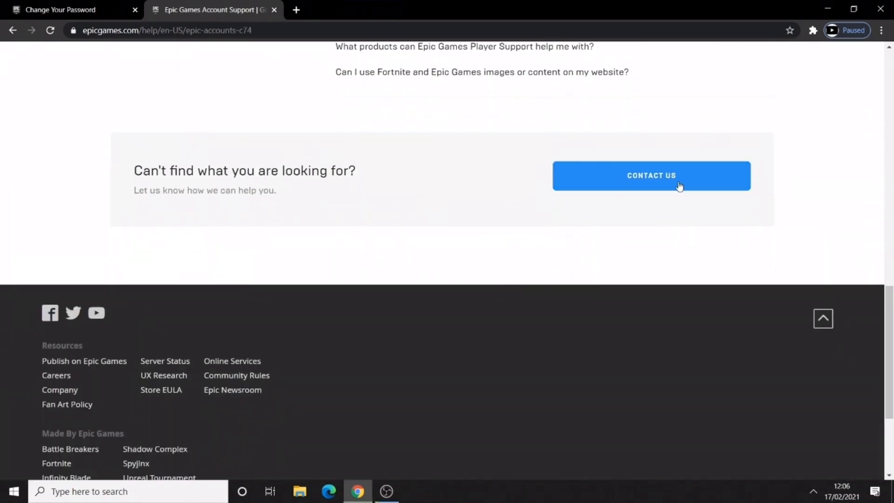
left_click(652, 176)
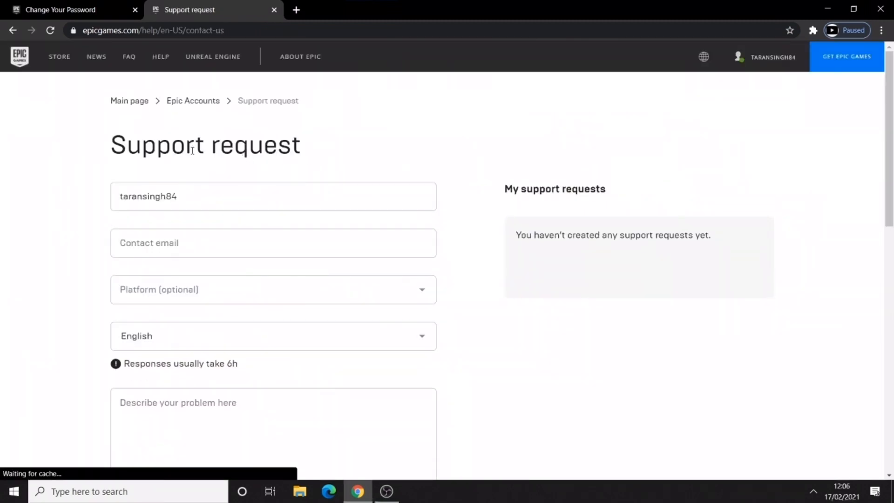
scroll("down", 3)
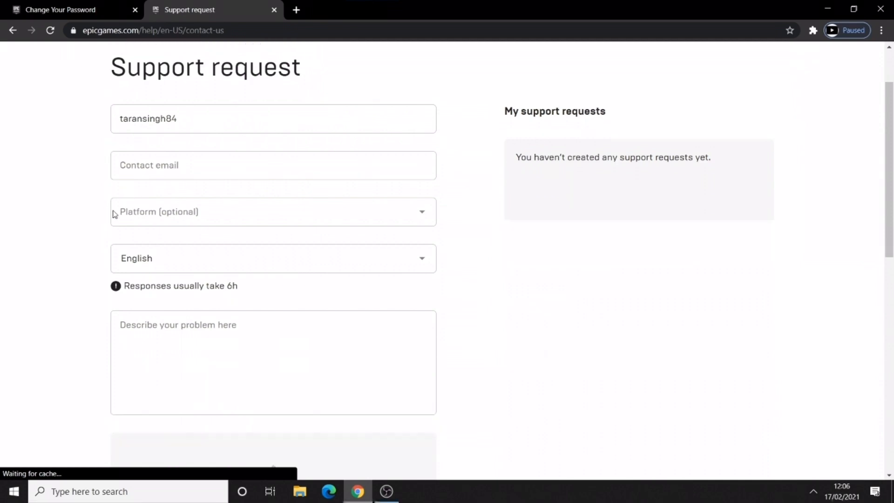
scroll("down", 3)
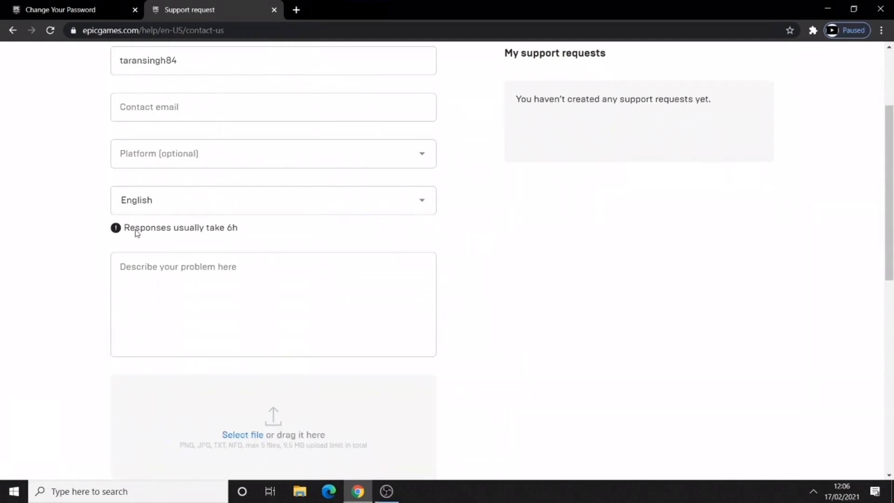
mouse_move(241, 230)
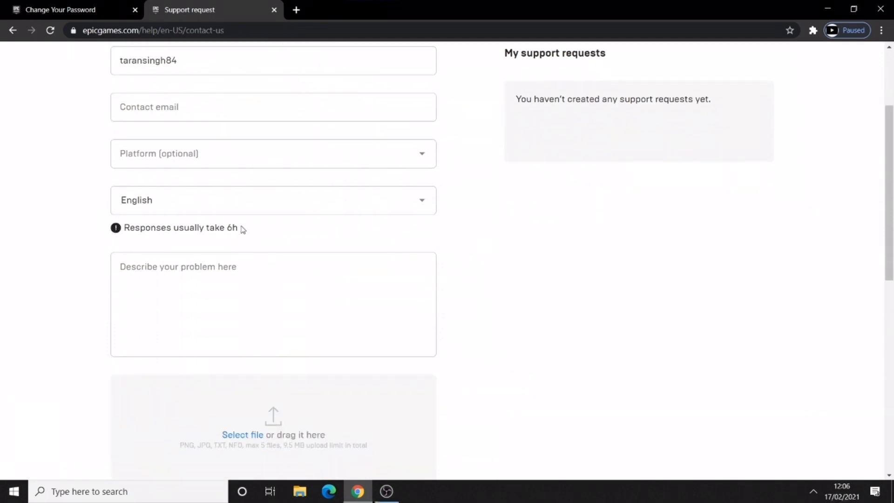
scroll("down", 3)
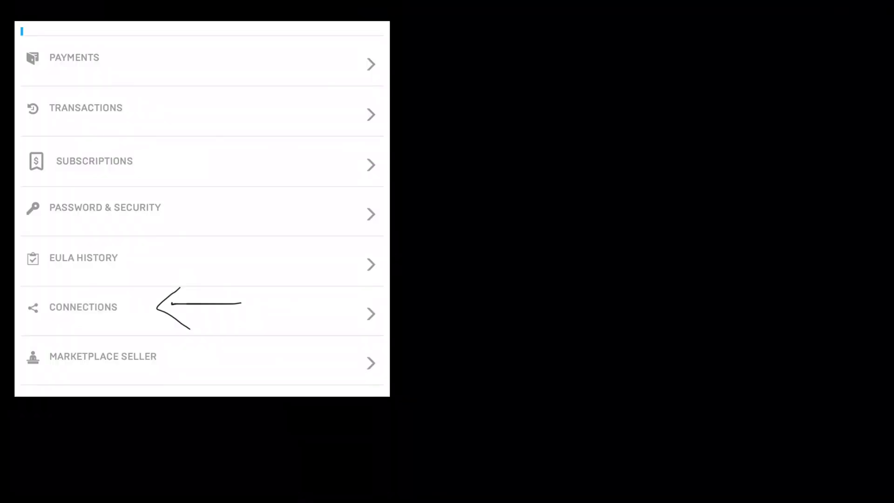
Step: View the linked PlayStation Network connection card with its Disconnect button
left_click(83, 307)
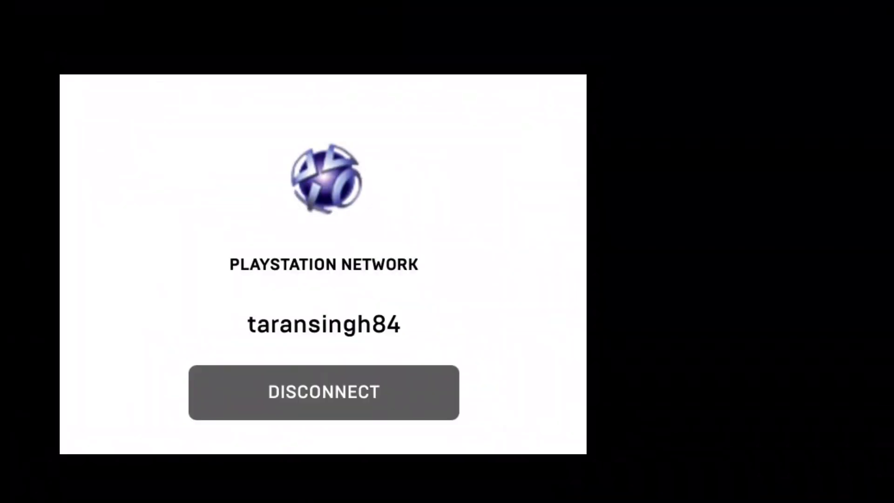